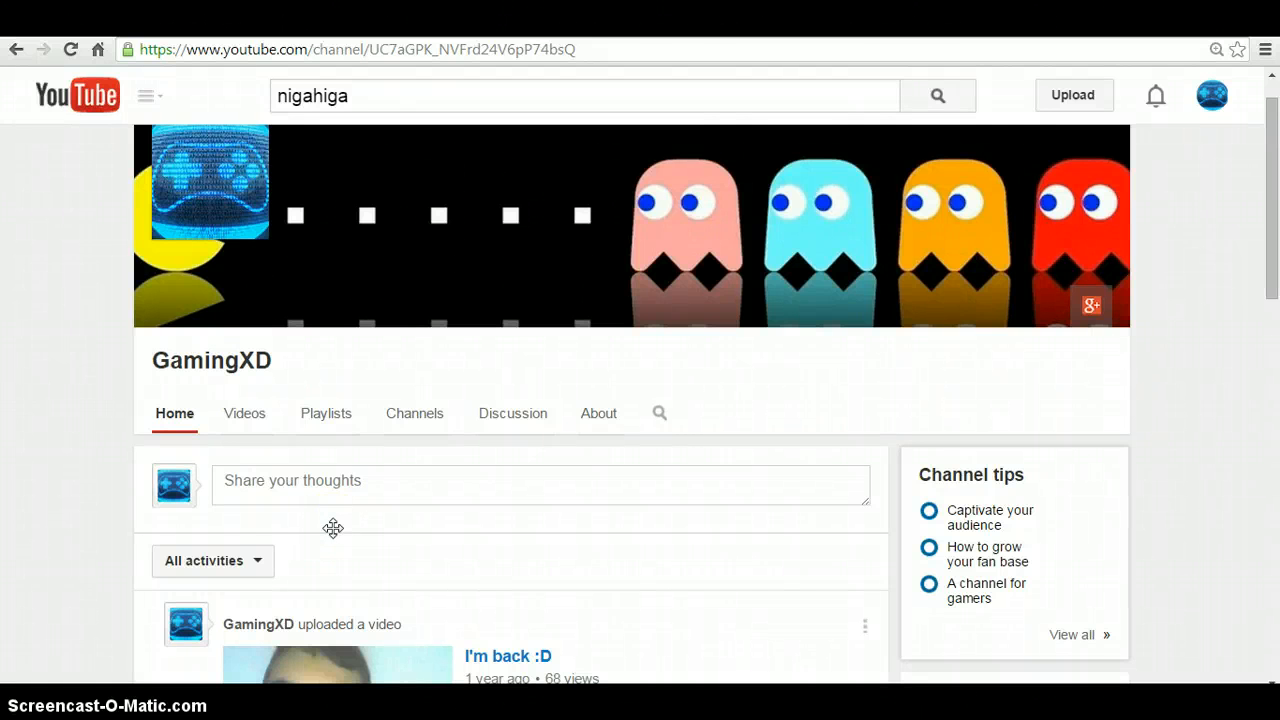
pyautogui.scroll(-3)
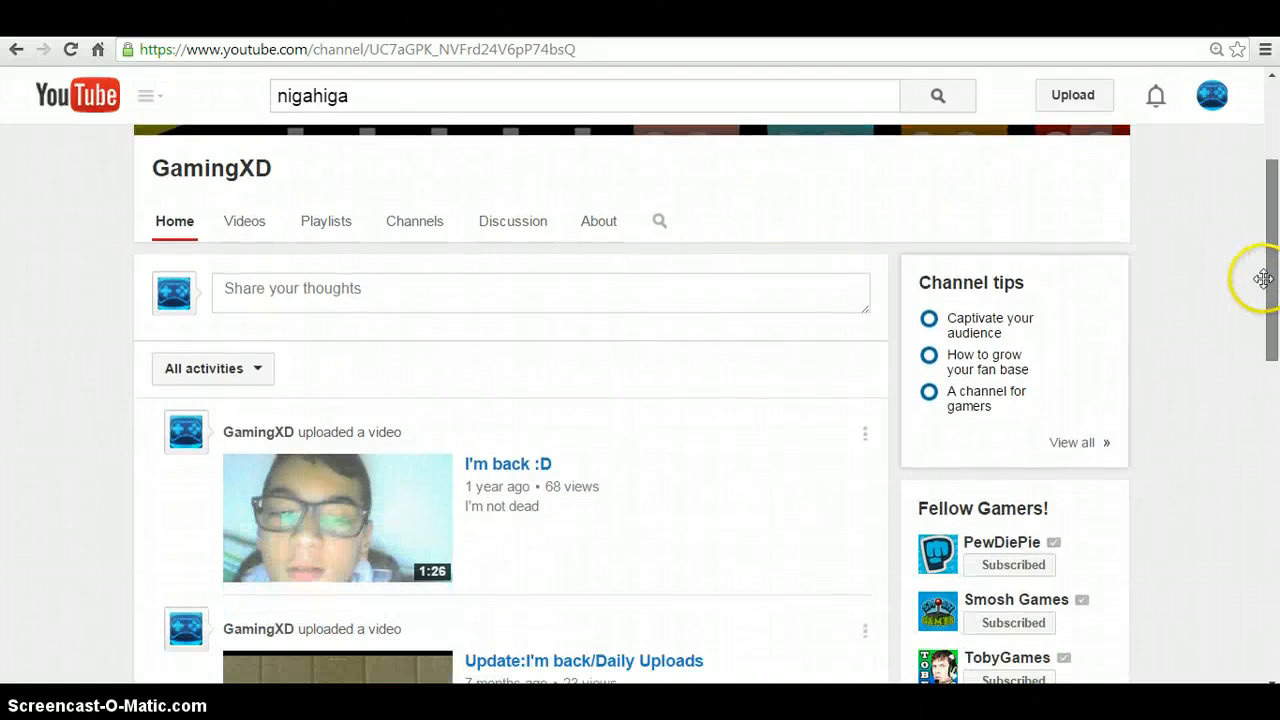
pyautogui.scroll(-3)
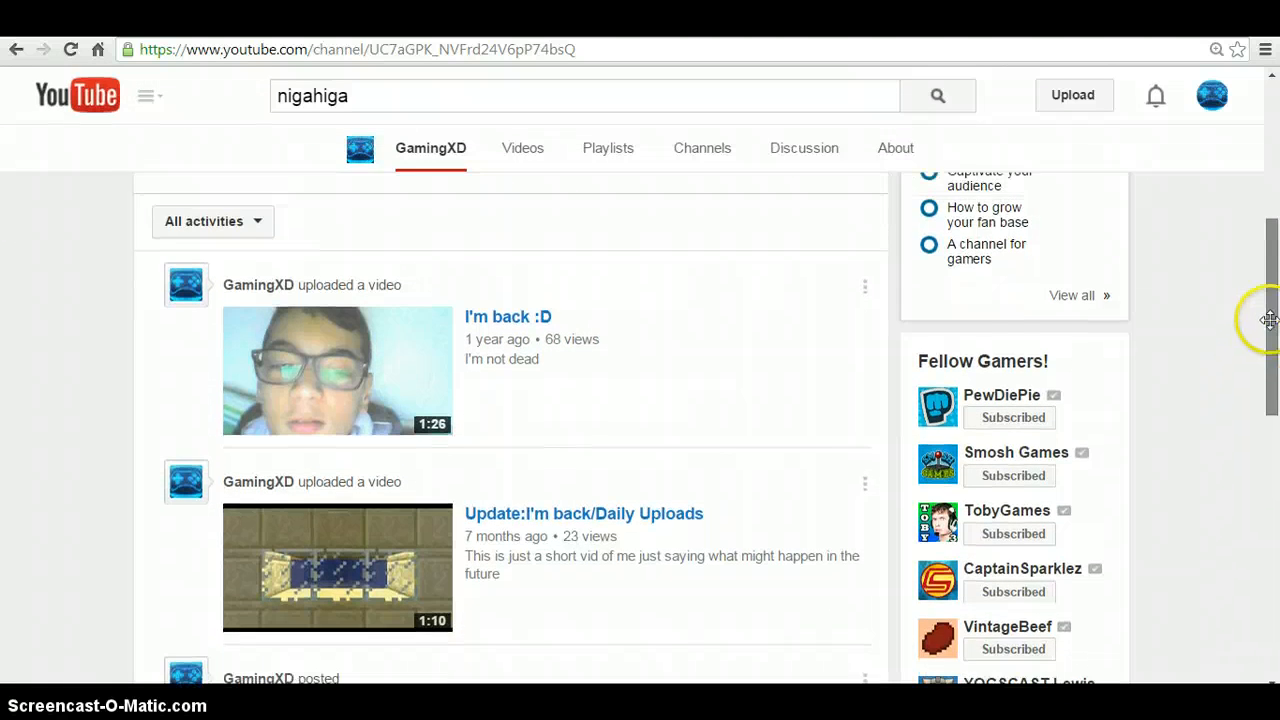
pyautogui.scroll(-3)
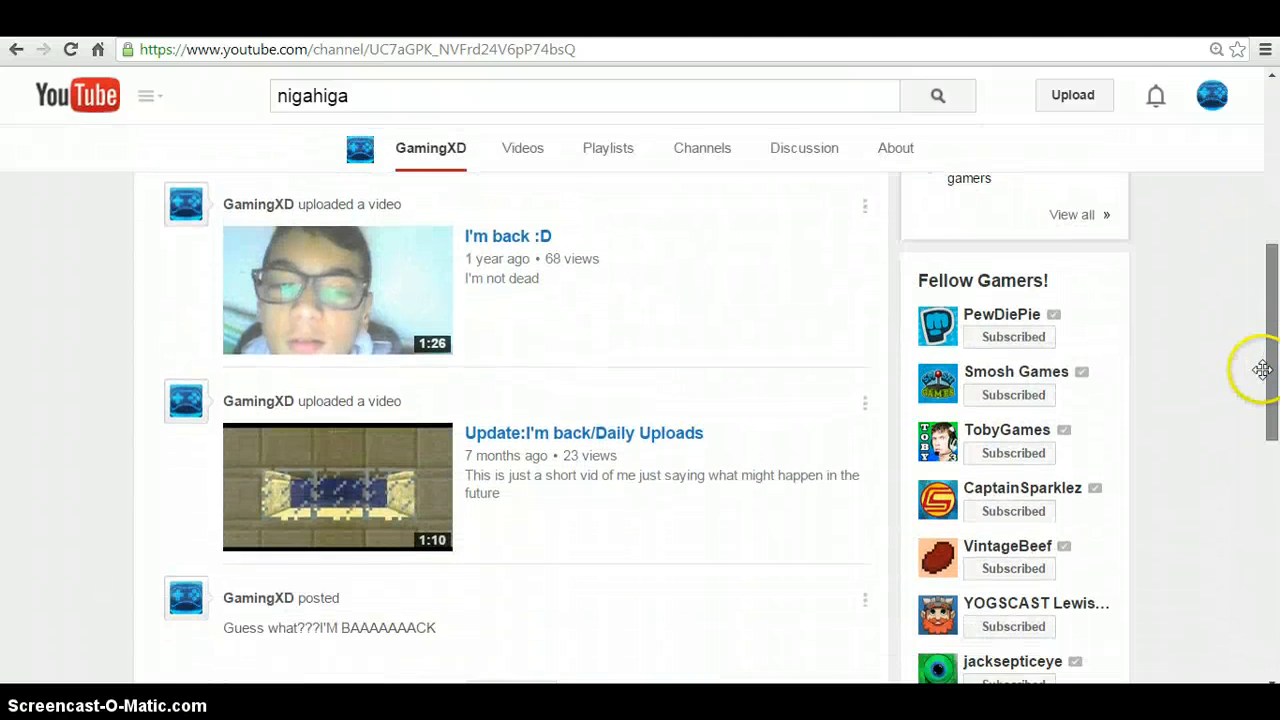
pyautogui.scroll(-3)
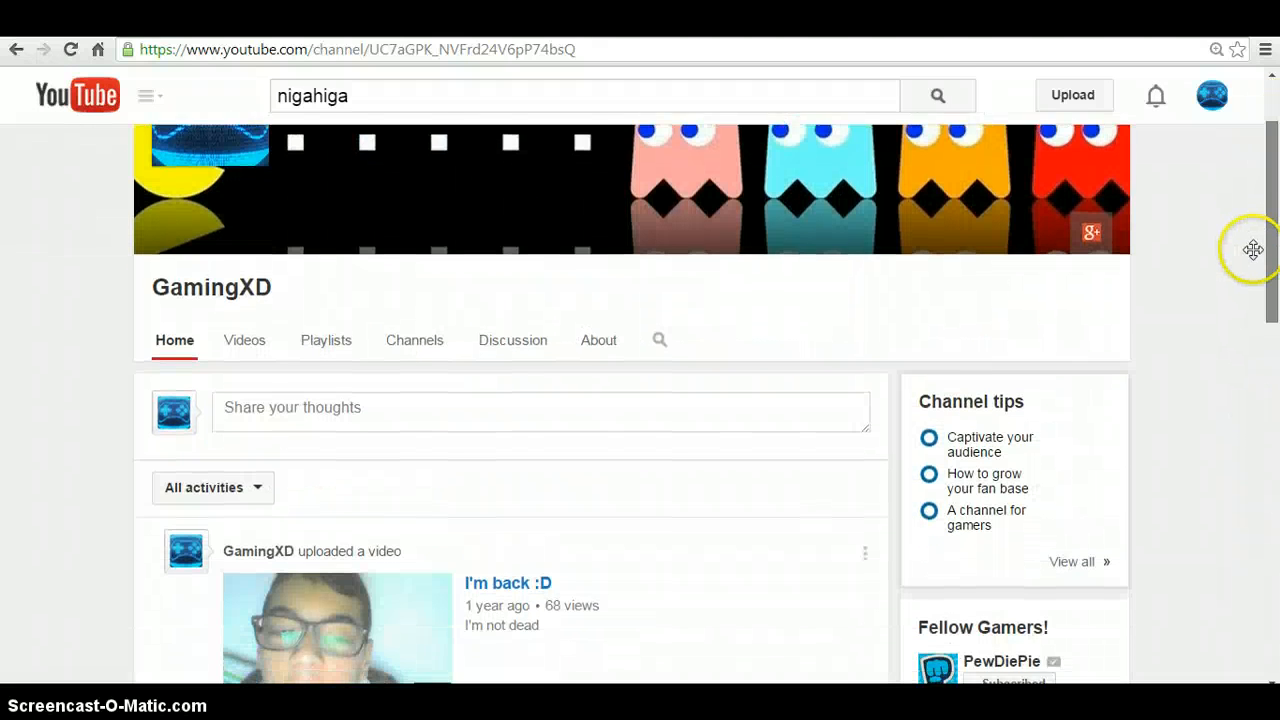
pyautogui.scroll(-3)
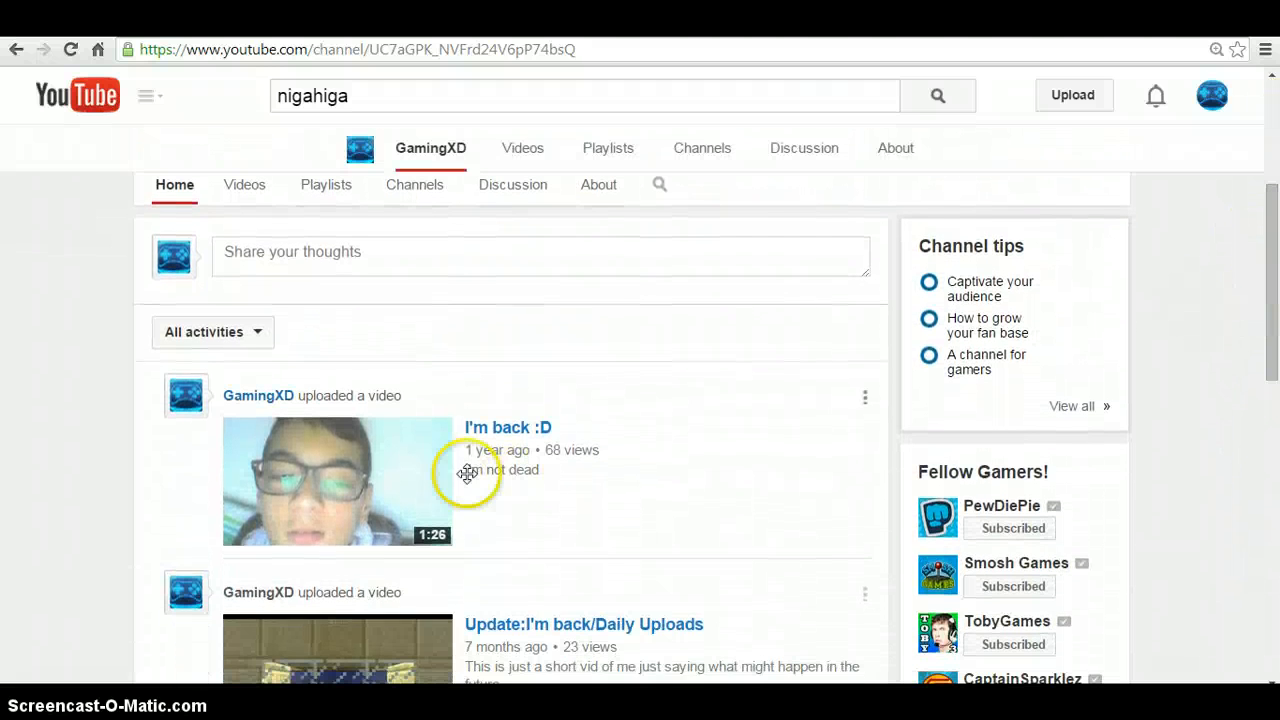
pyautogui.moveTo(1240, 268)
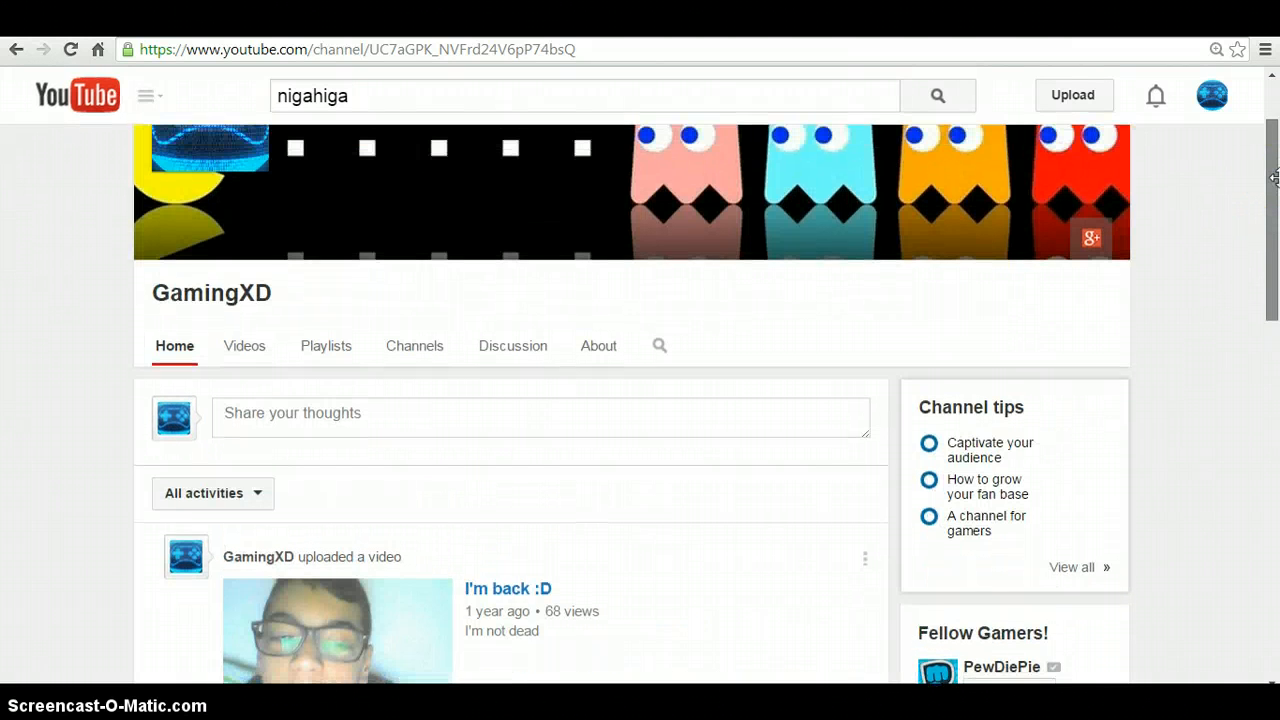
pyautogui.scroll(-3)
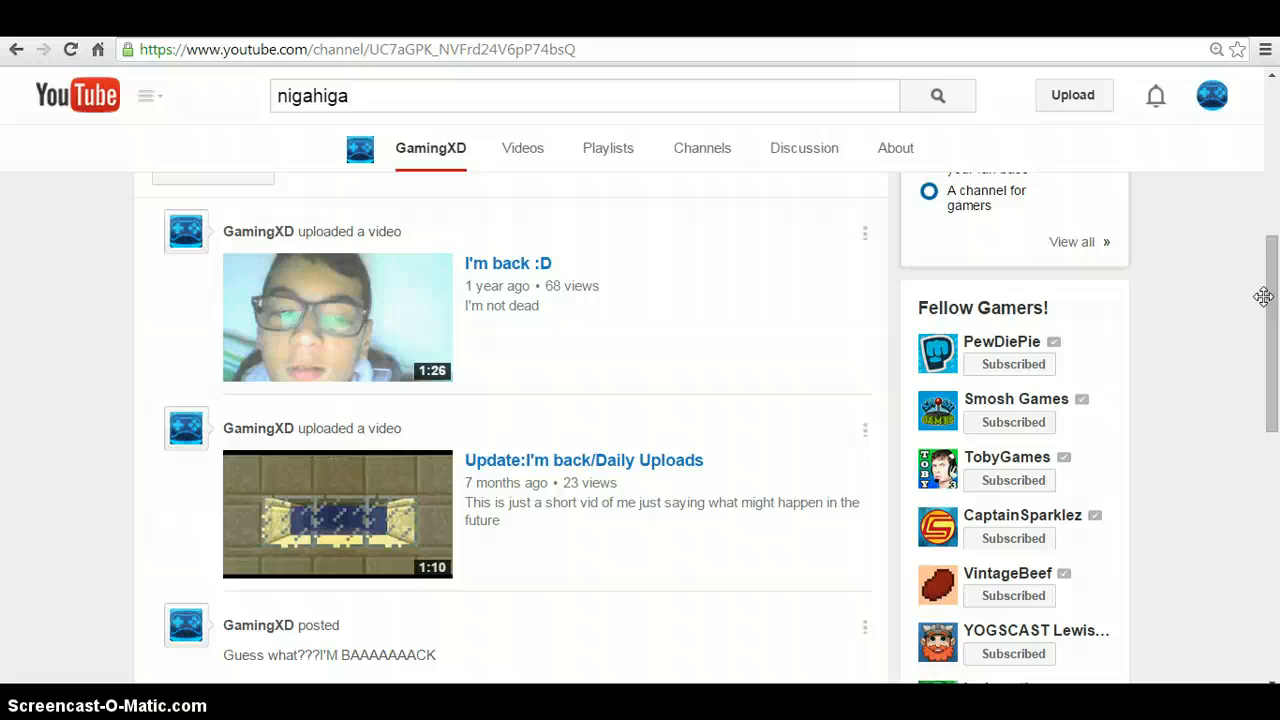
pyautogui.scroll(-3)
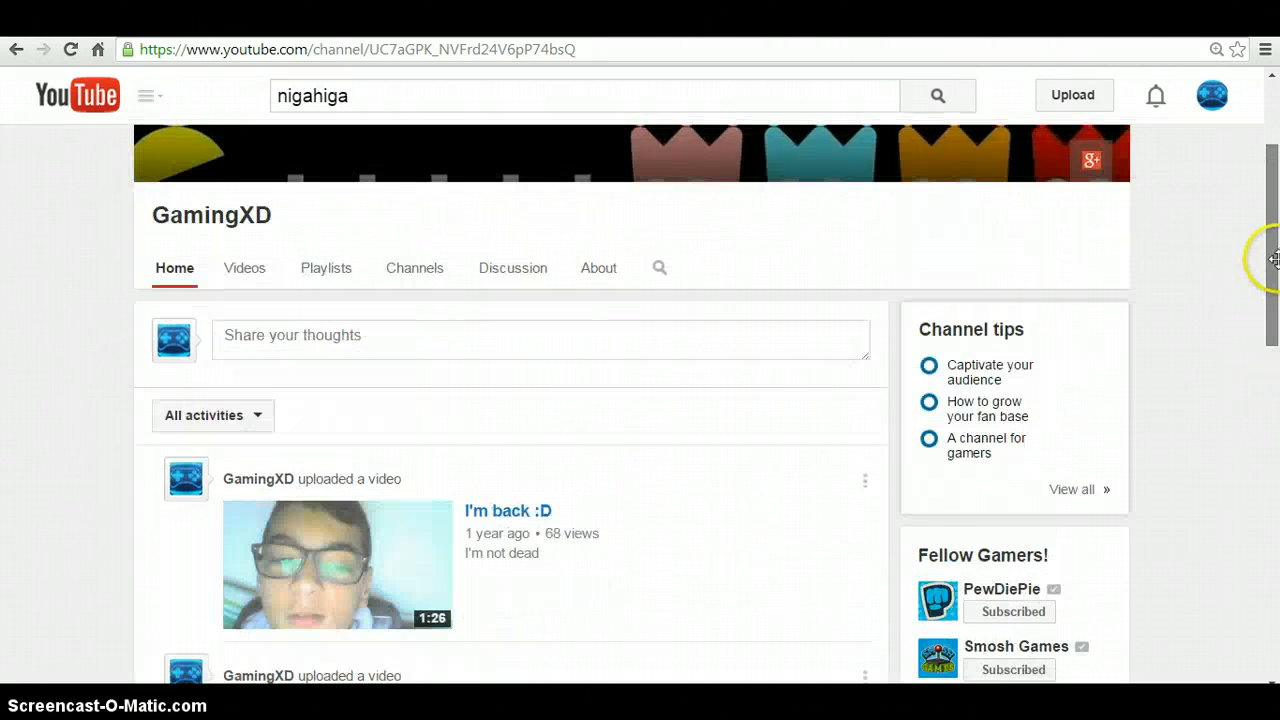
pyautogui.scroll(-3)
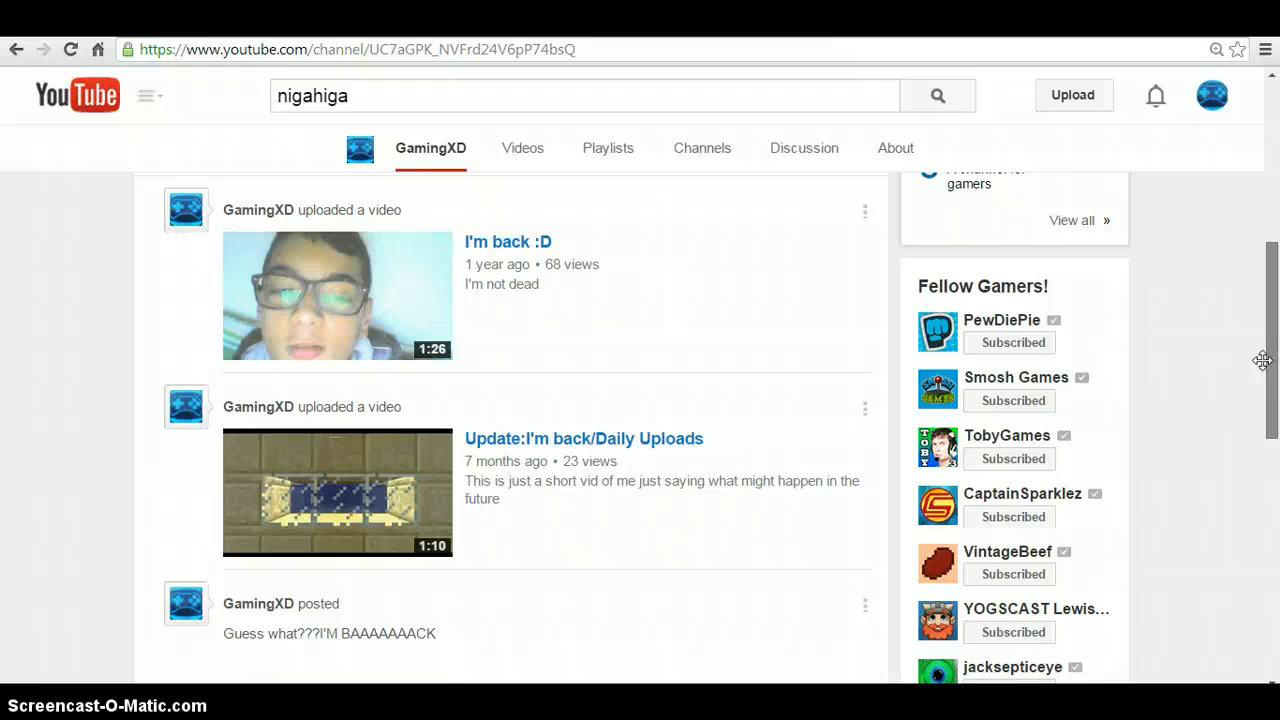
pyautogui.scroll(-3)
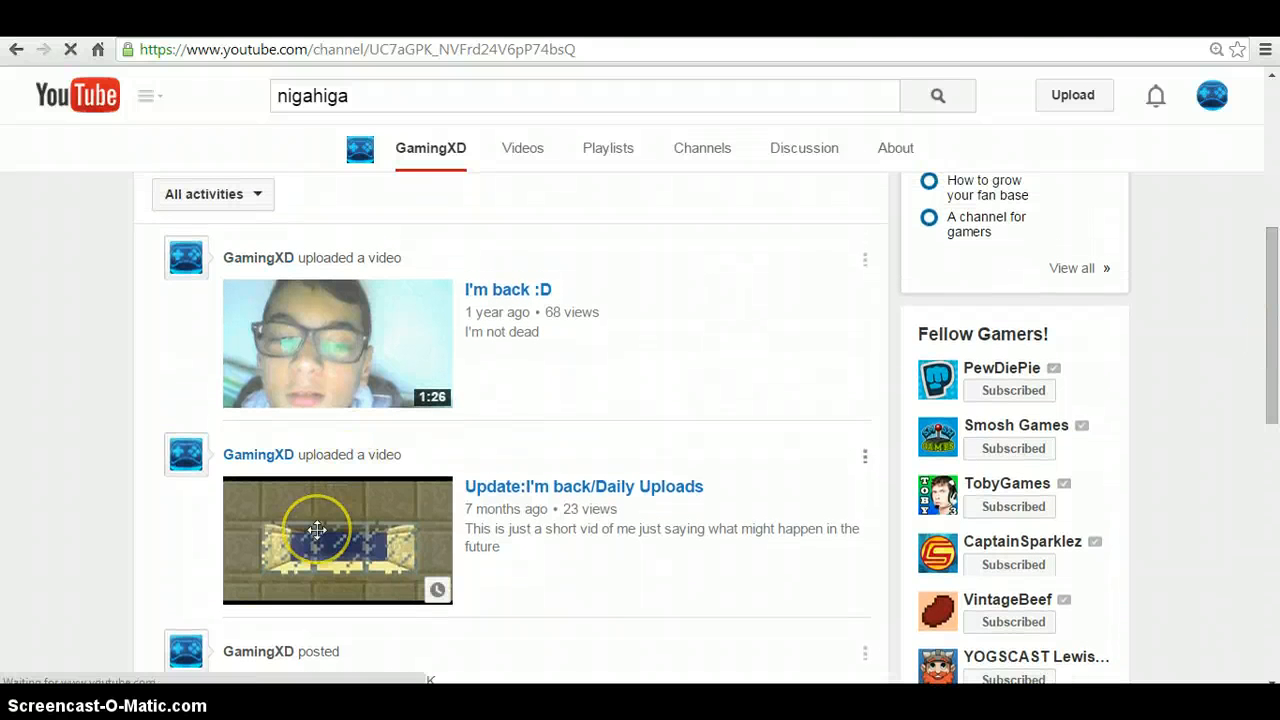
pyautogui.click(336, 540)
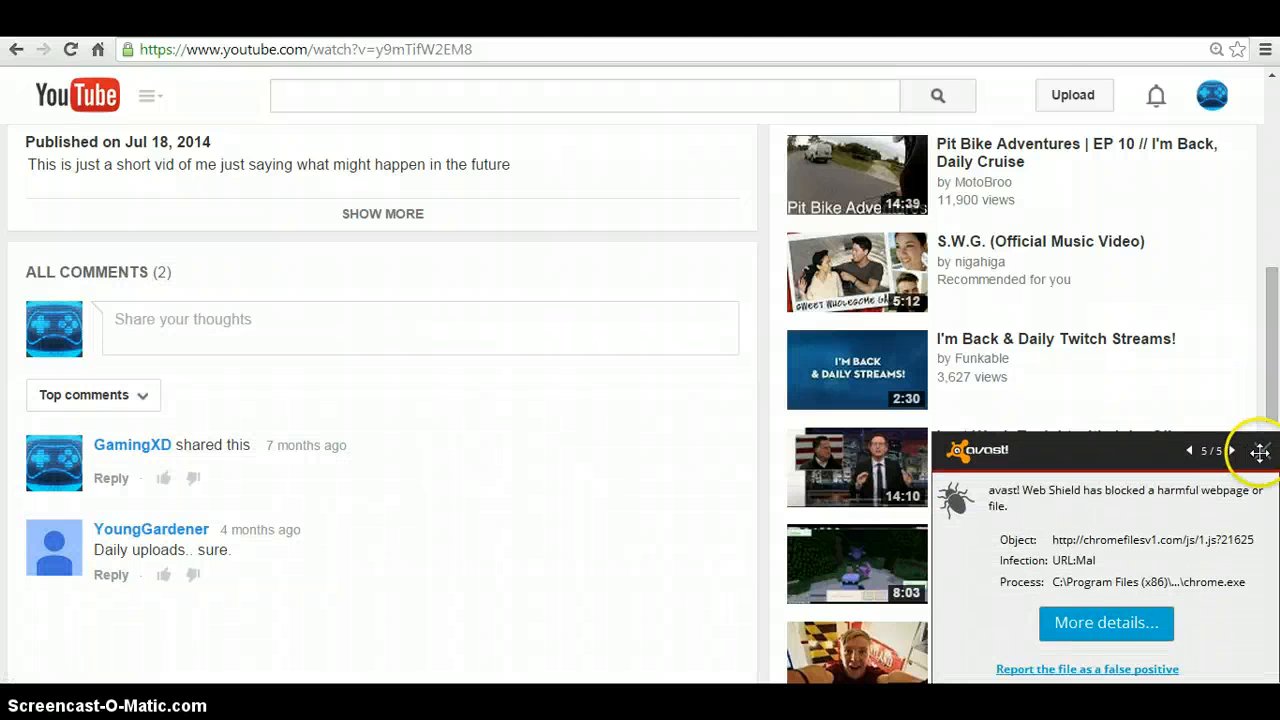
pyautogui.scroll(-3)
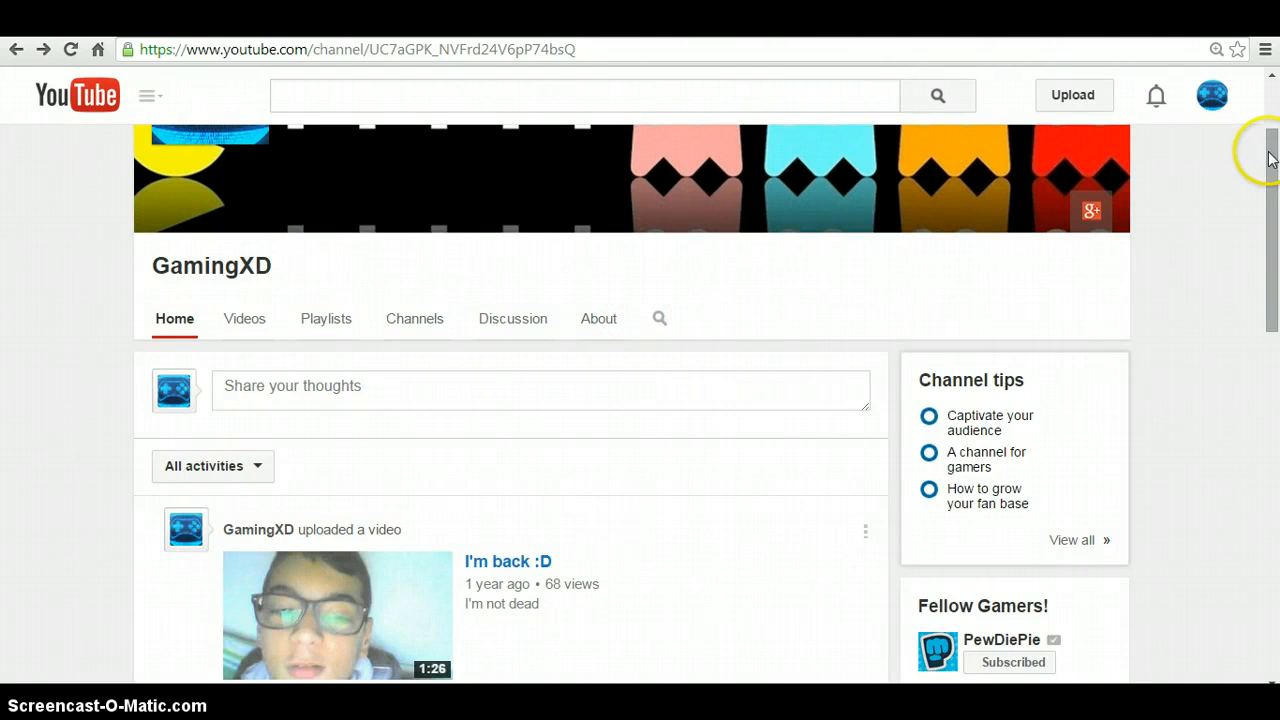
pyautogui.scroll(3)
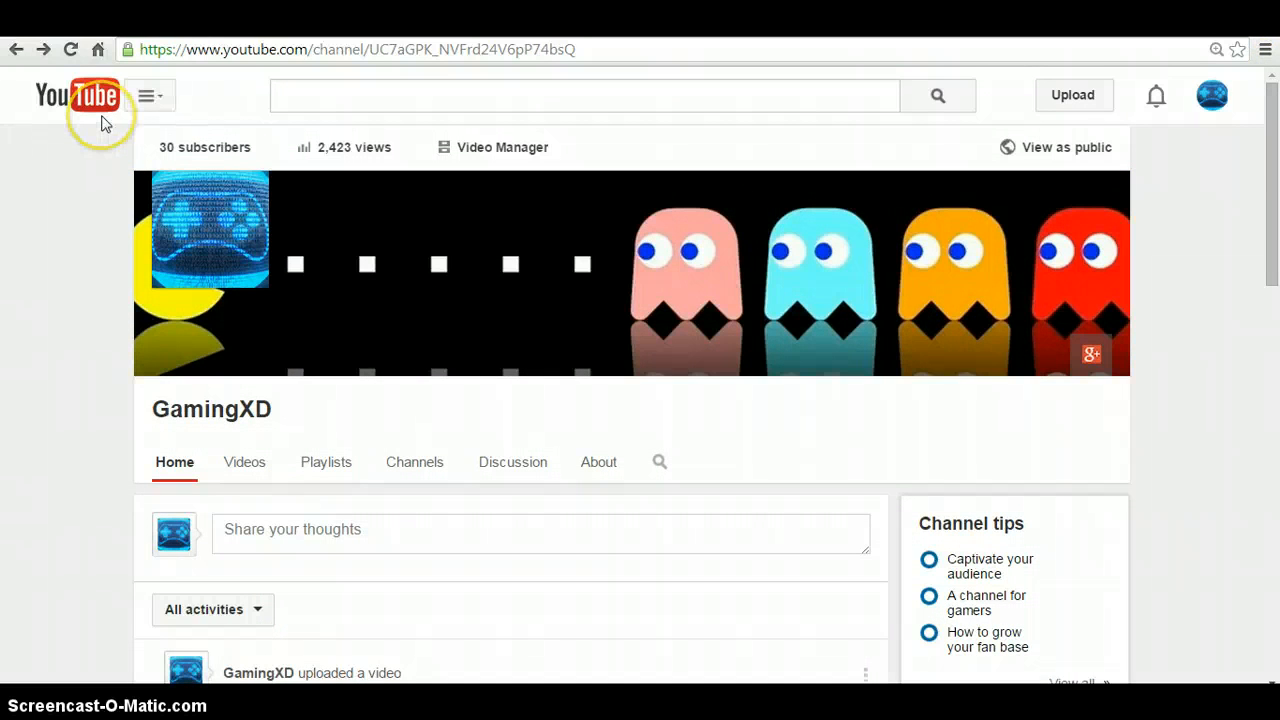
pyautogui.scroll(-3)
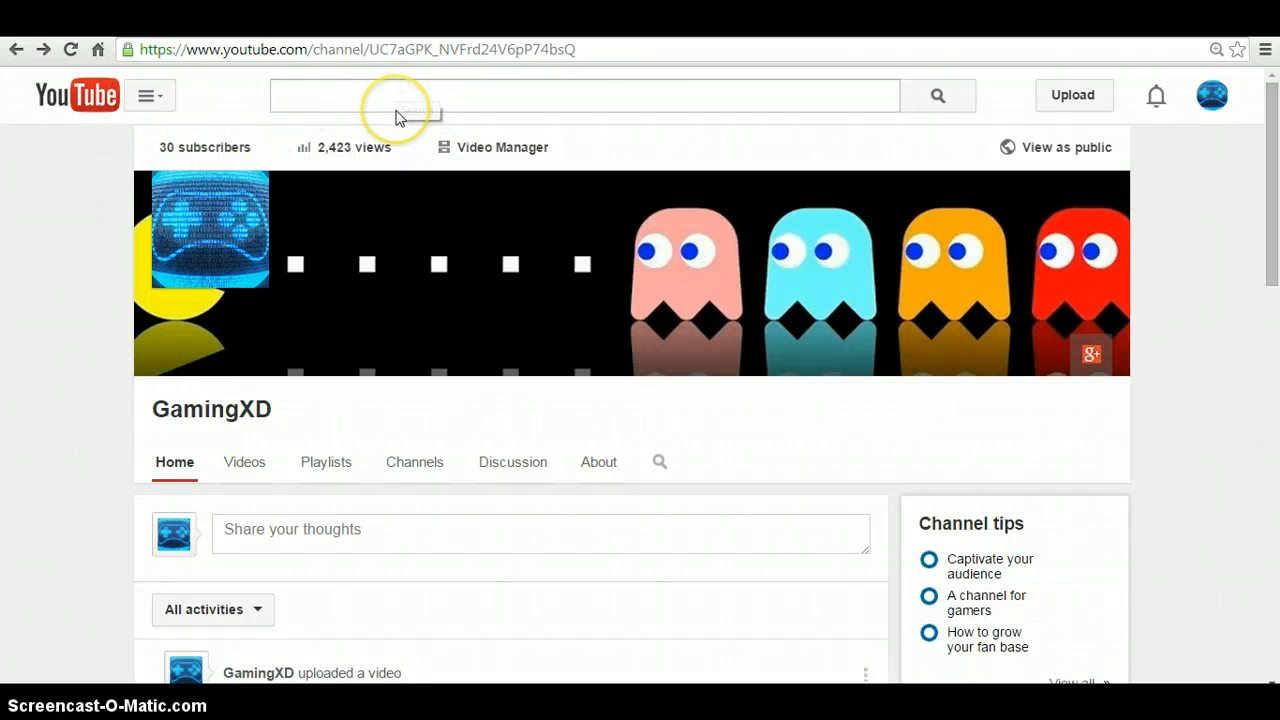
pyautogui.scroll(-3)
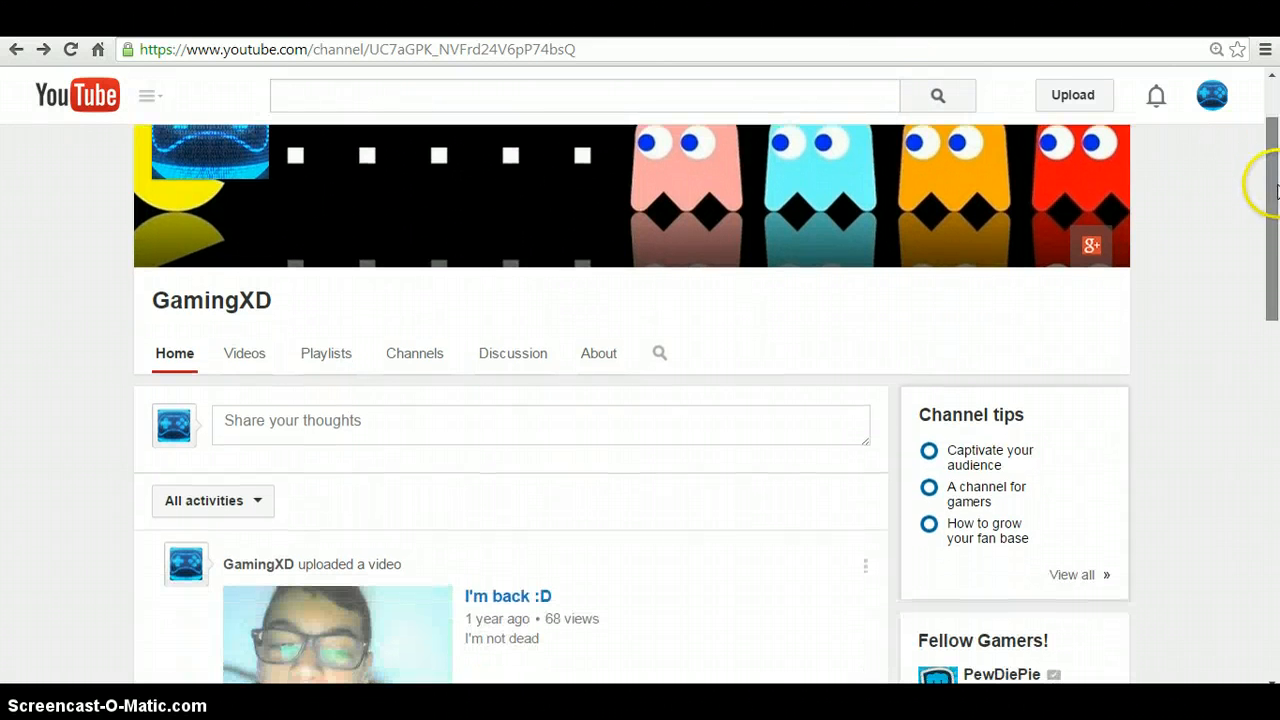
pyautogui.scroll(-3)
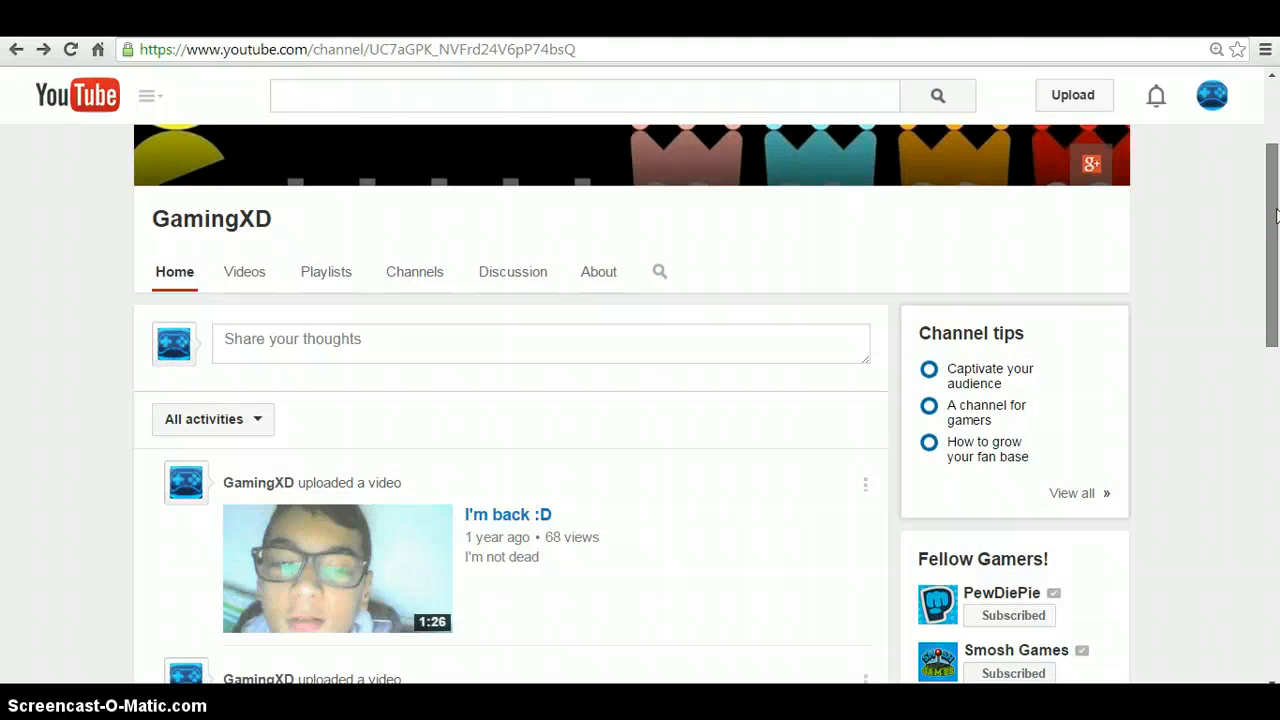
pyautogui.scroll(-3)
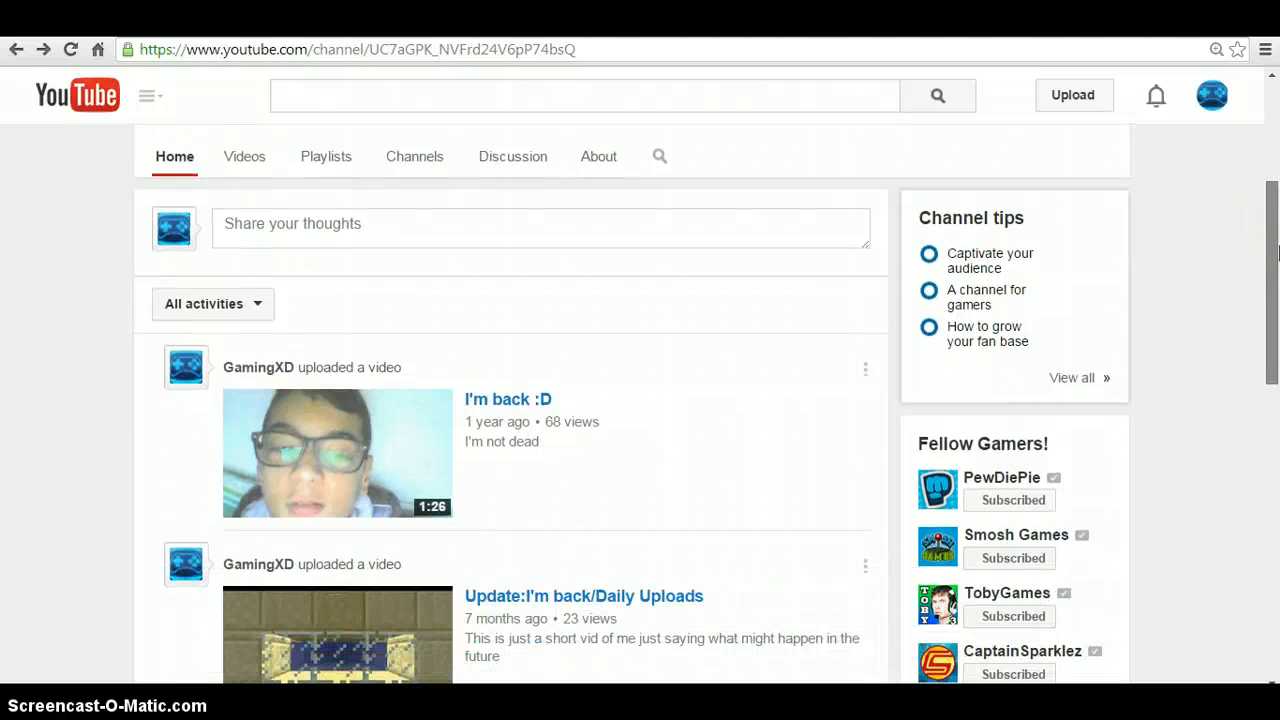
pyautogui.scroll(-3)
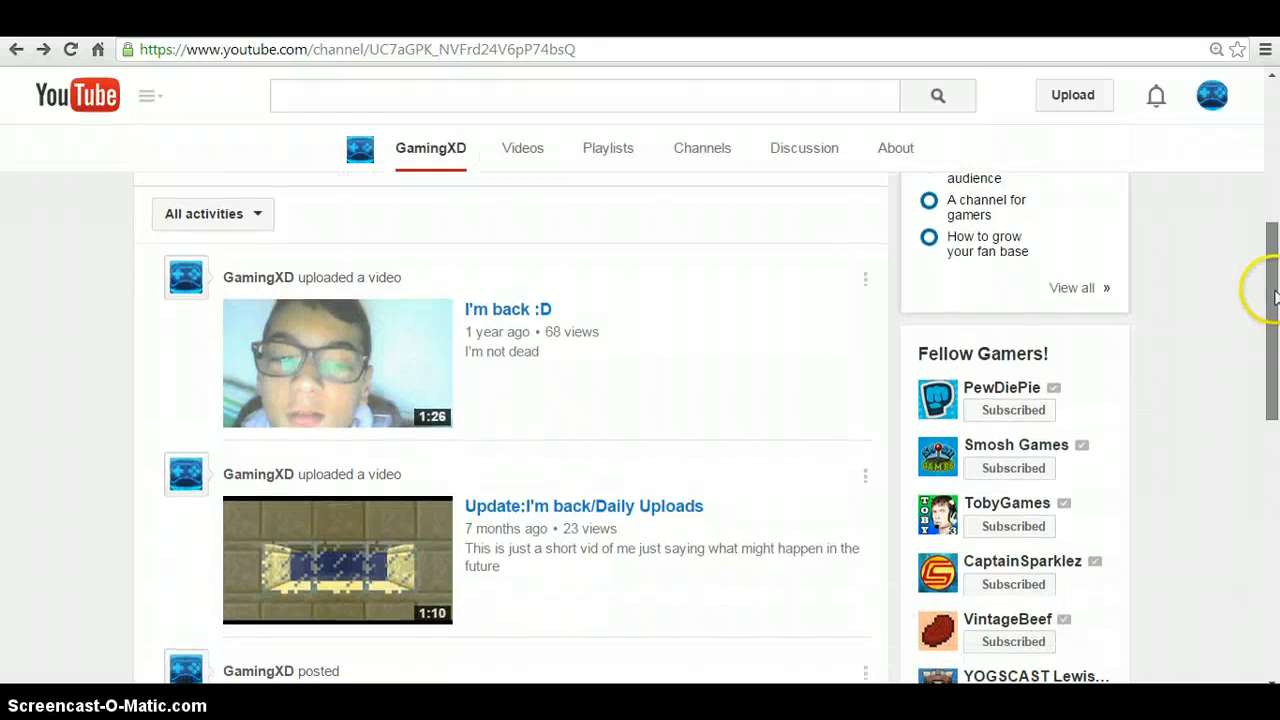
pyautogui.scroll(-3)
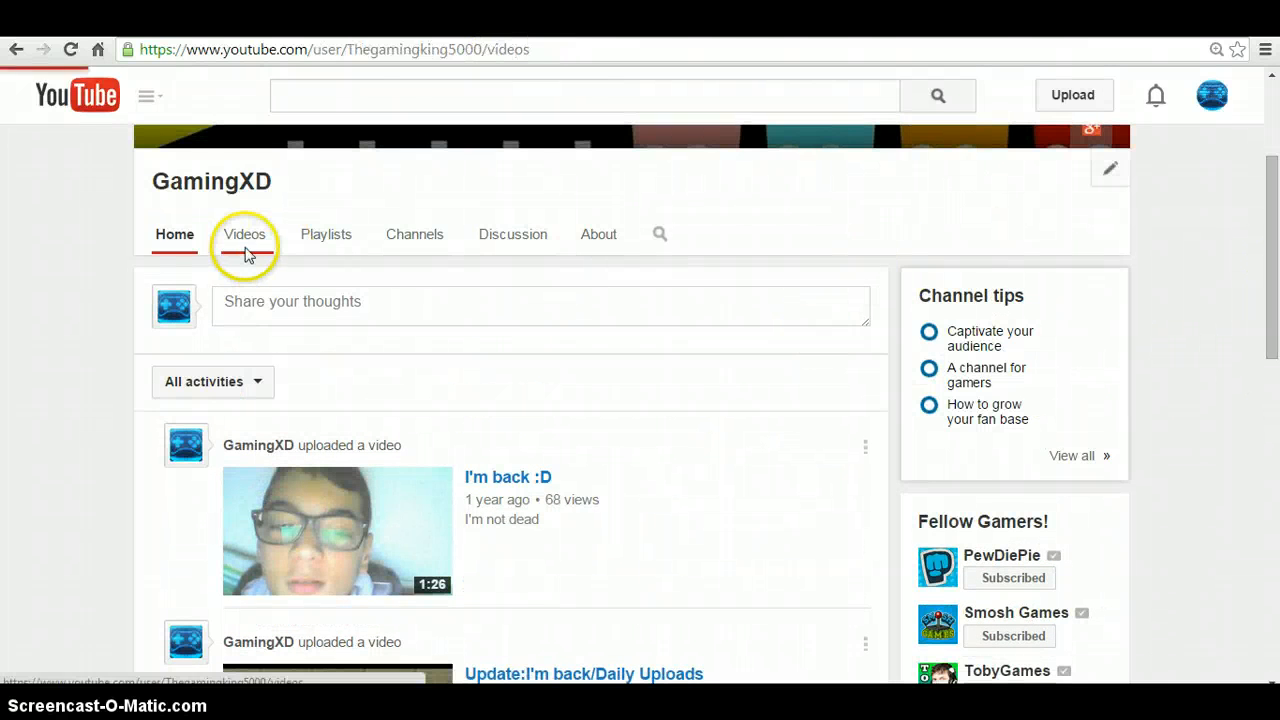
pyautogui.click(244, 232)
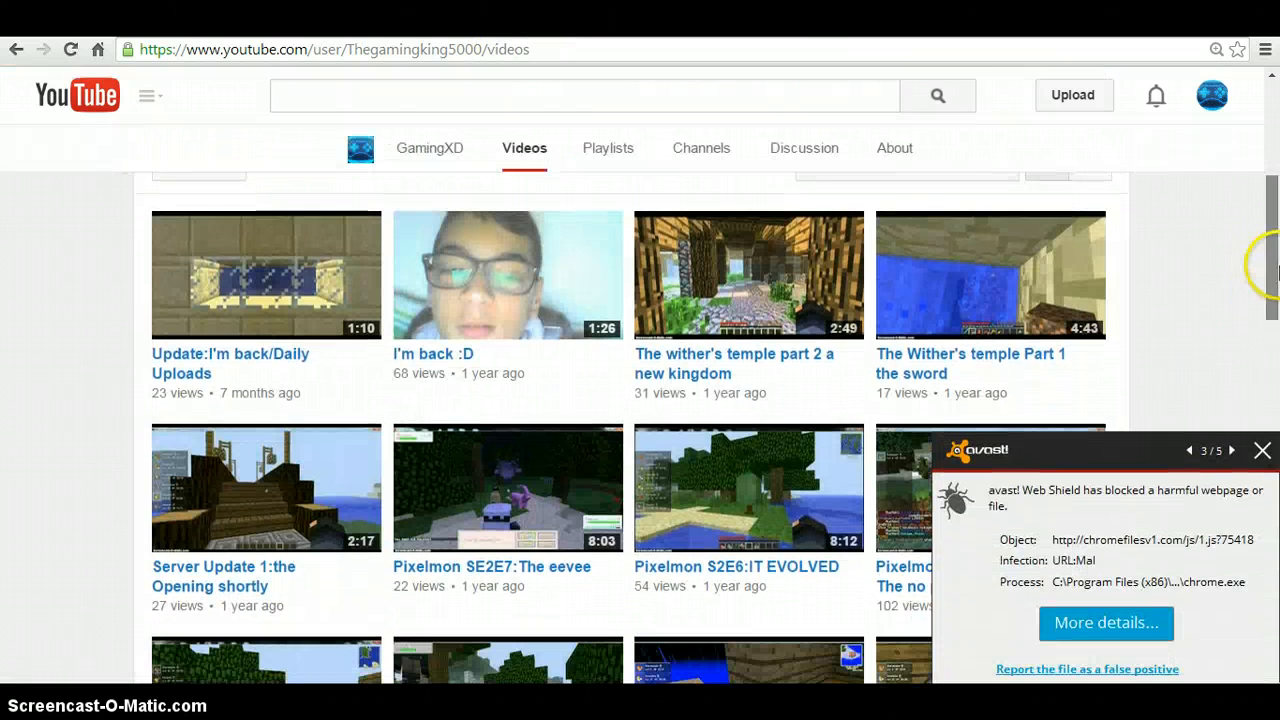
pyautogui.scroll(-3)
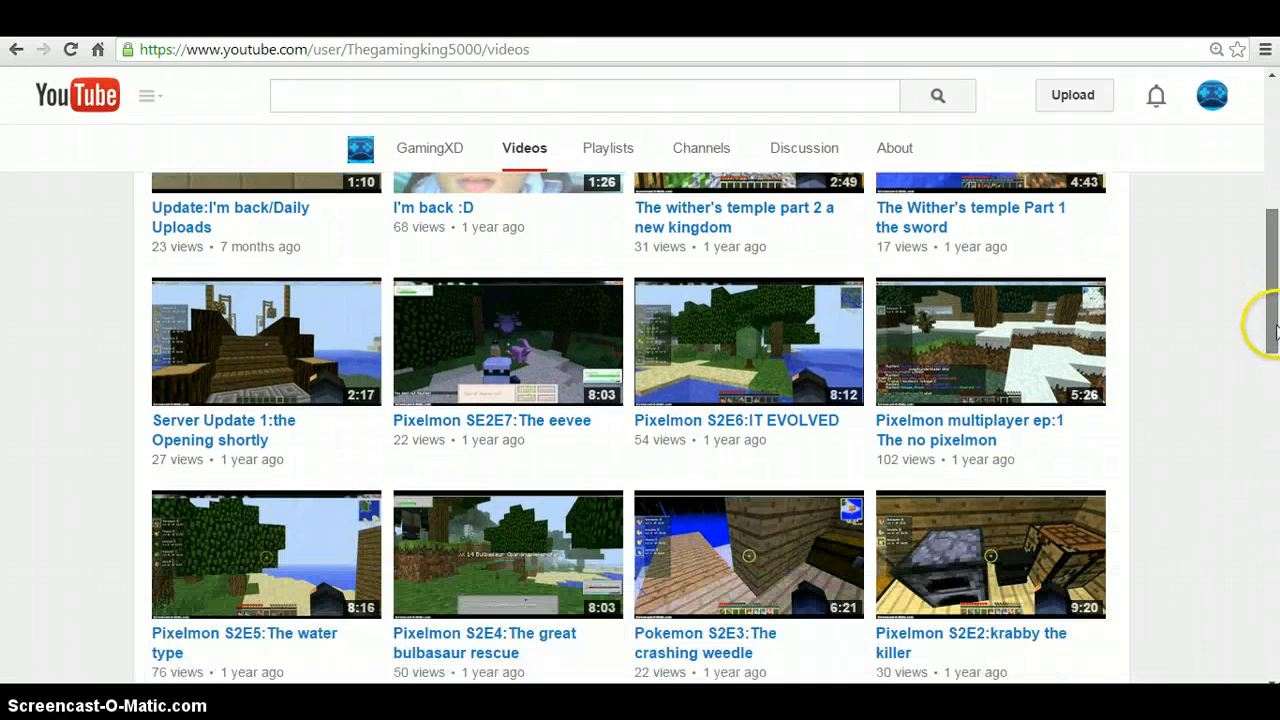
pyautogui.scroll(-3)
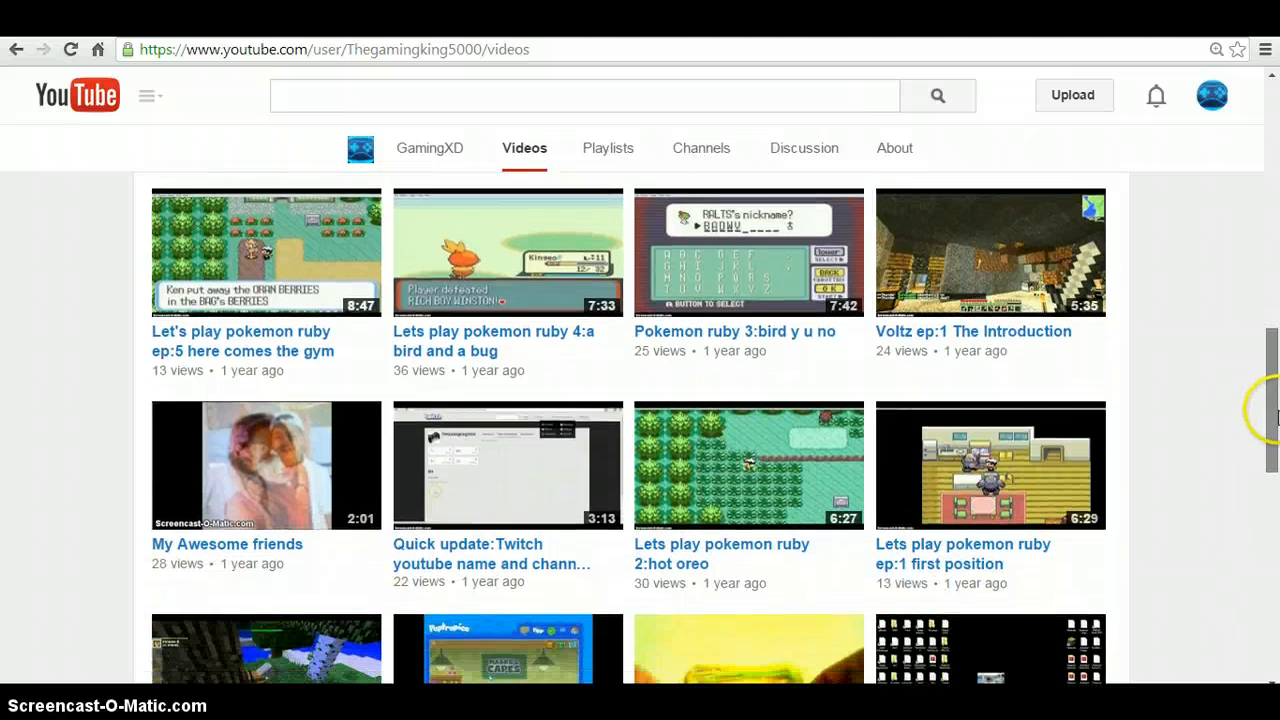
pyautogui.scroll(-3)
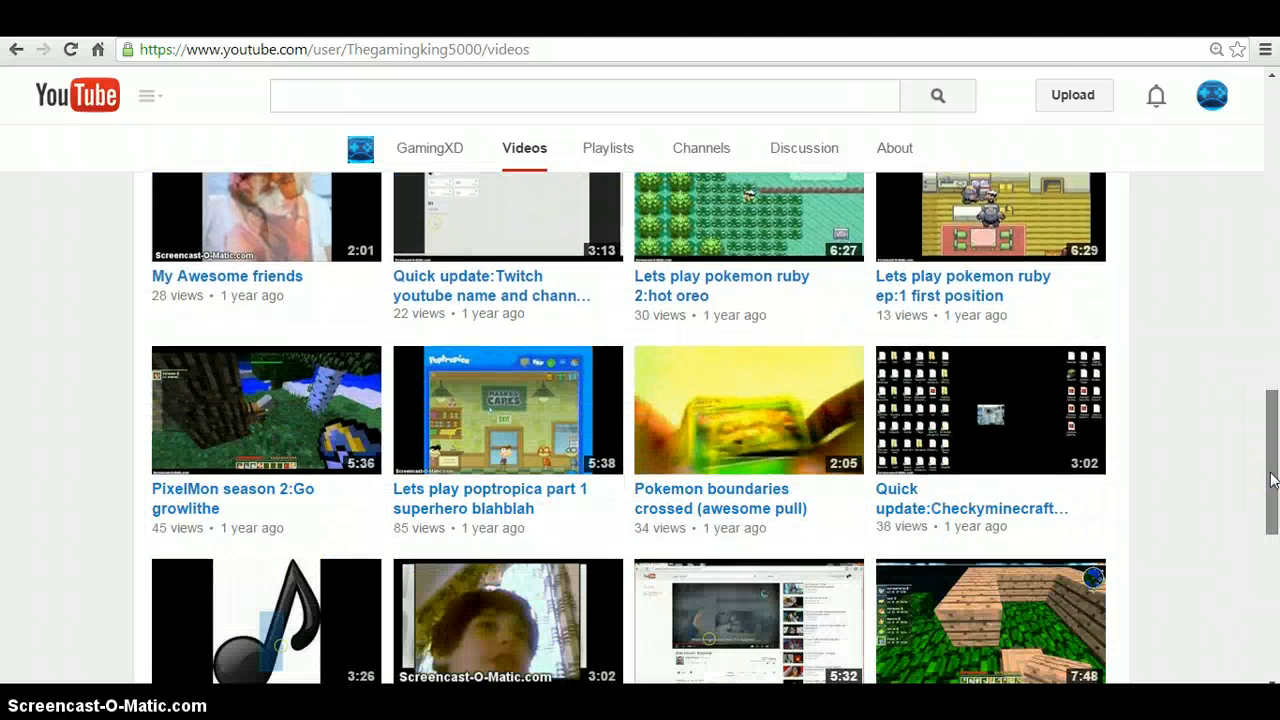
pyautogui.scroll(-3)
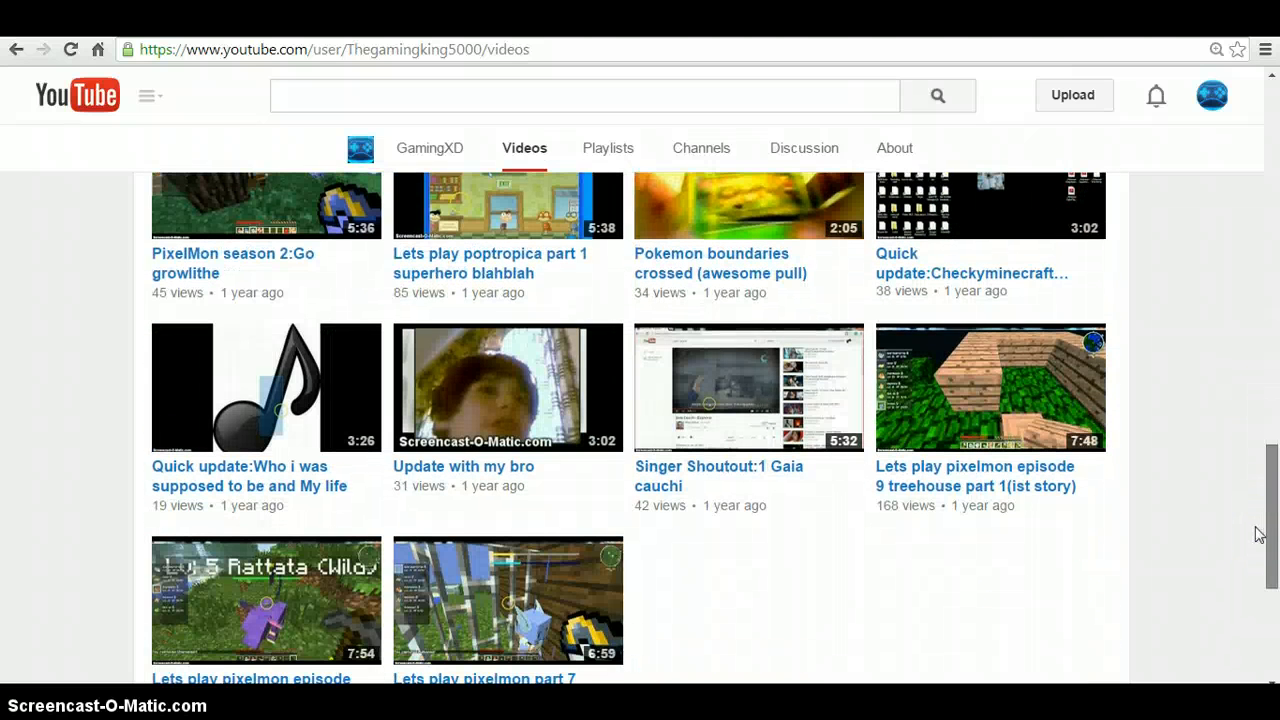
pyautogui.scroll(-3)
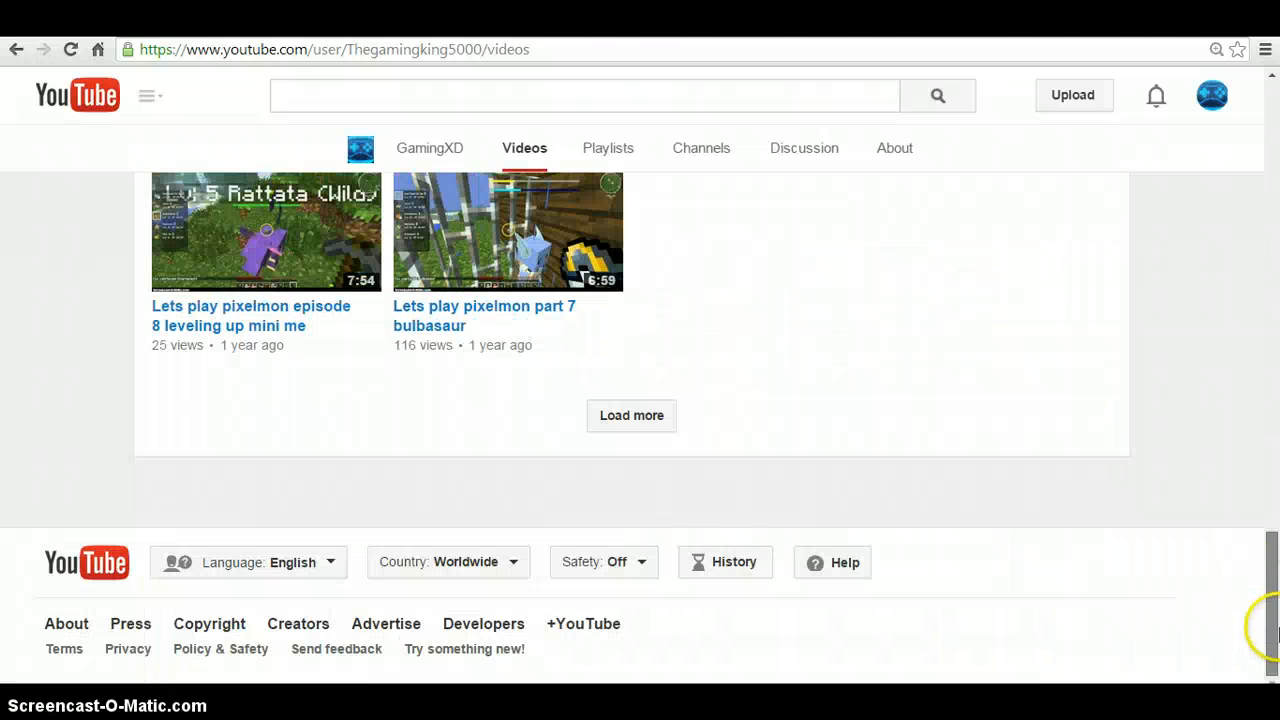
pyautogui.click(632, 414)
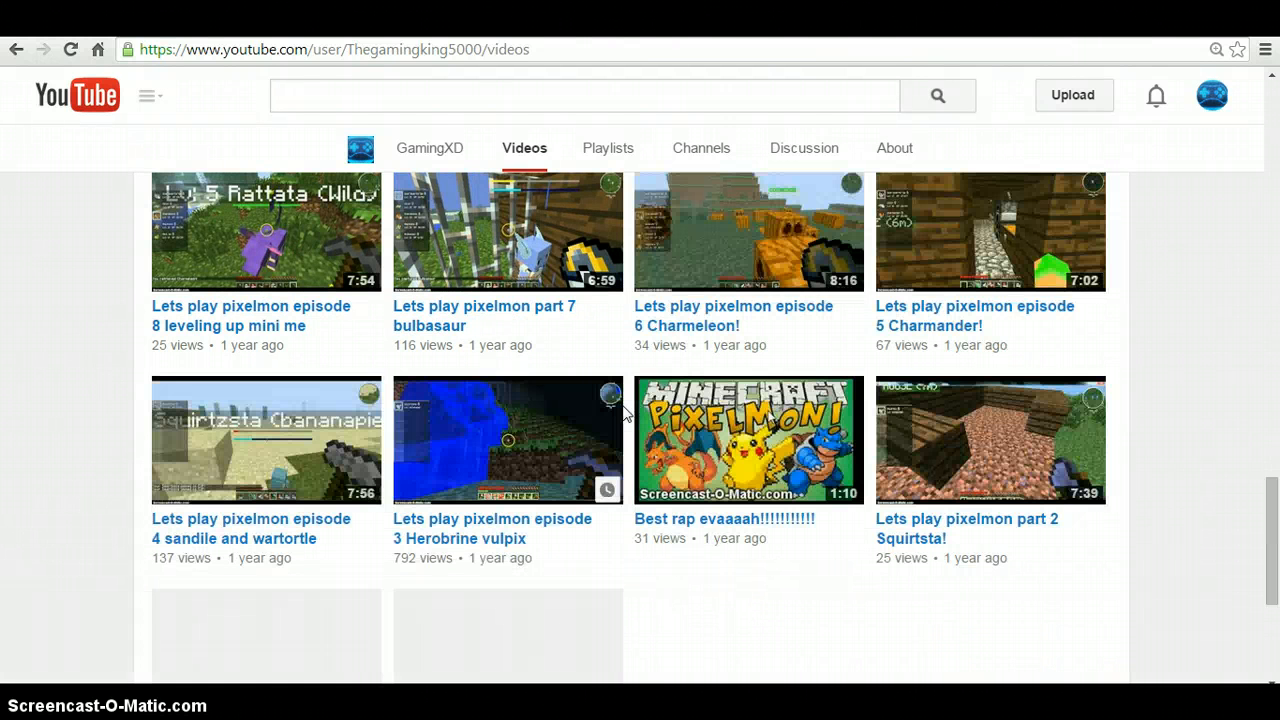
pyautogui.scroll(-3)
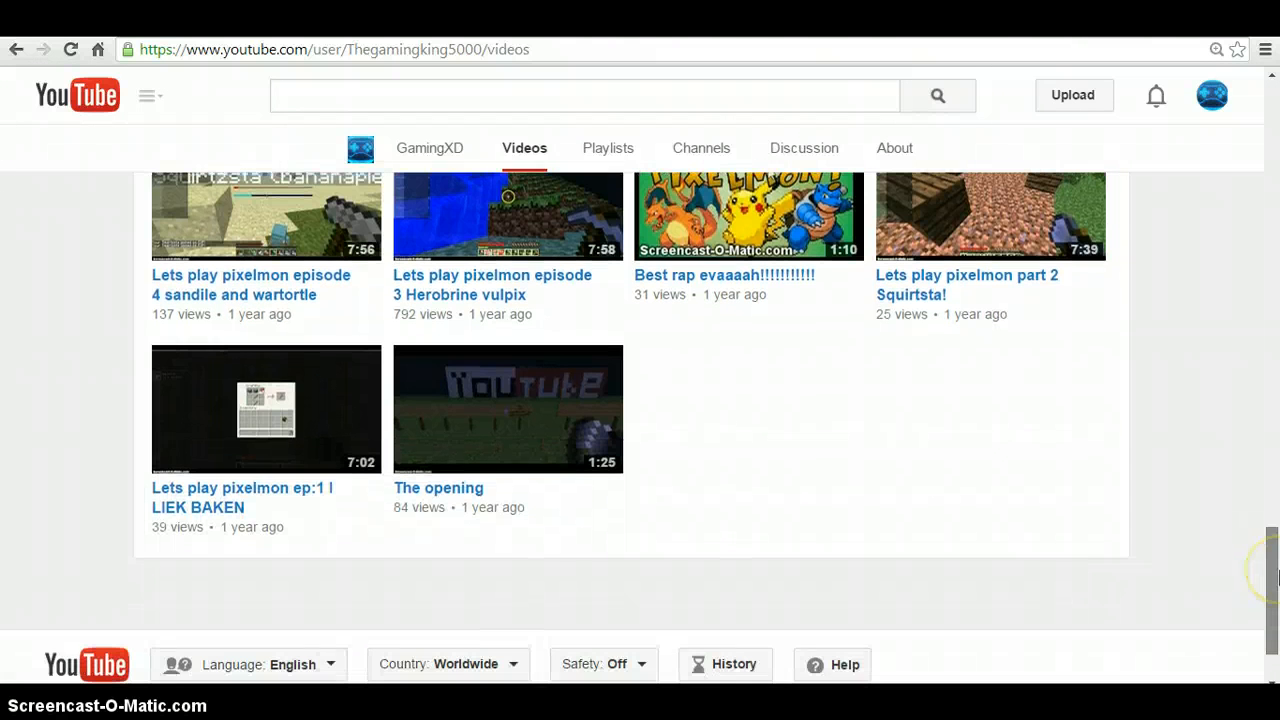
pyautogui.scroll(3)
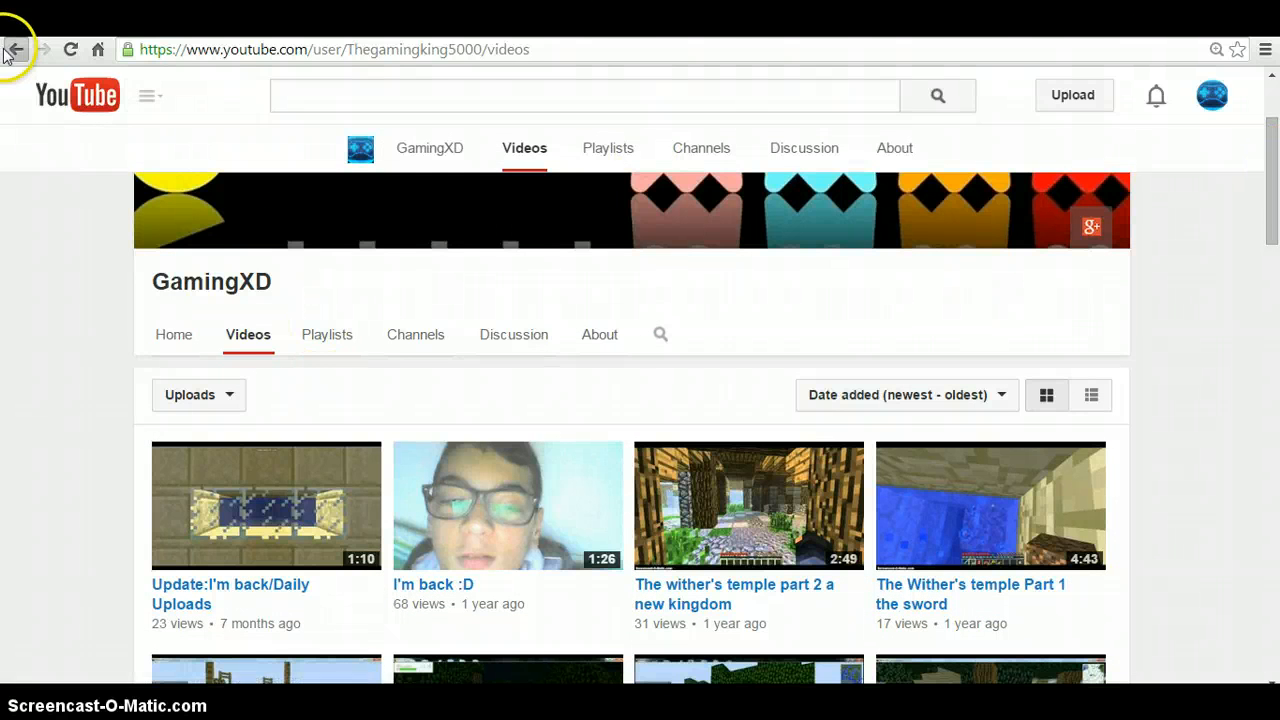
pyautogui.click(16, 48)
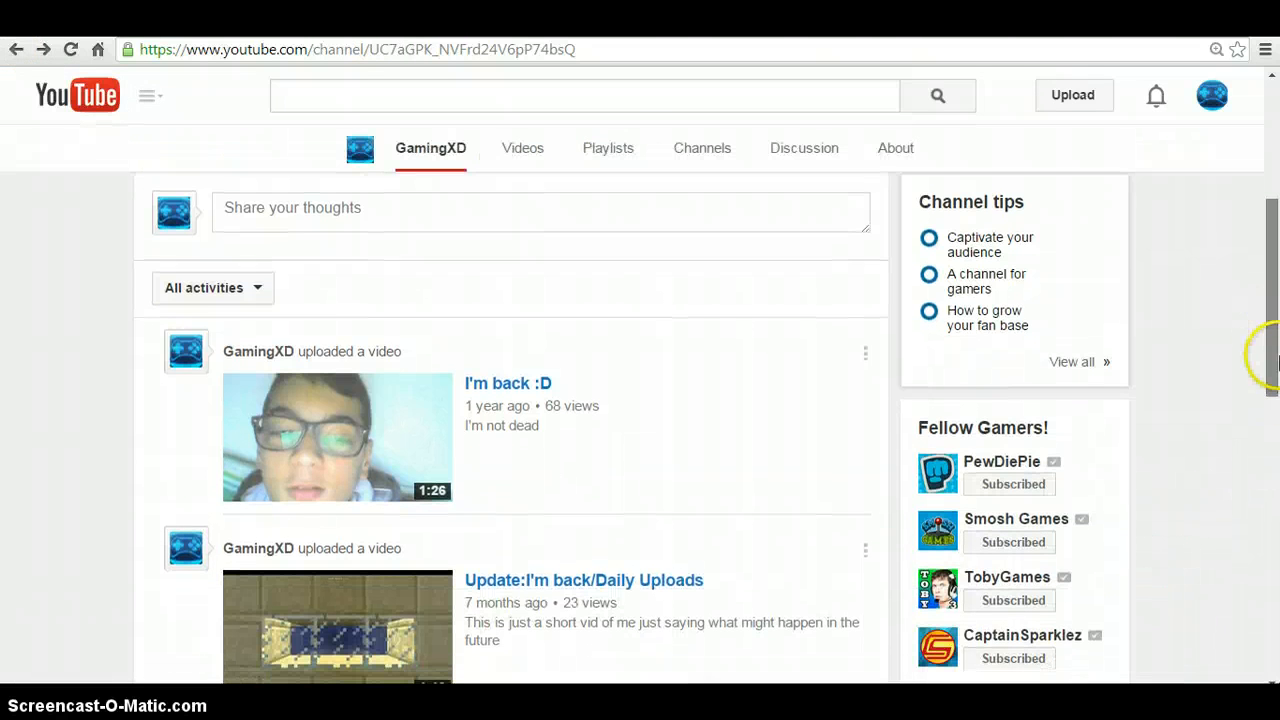
pyautogui.scroll(-3)
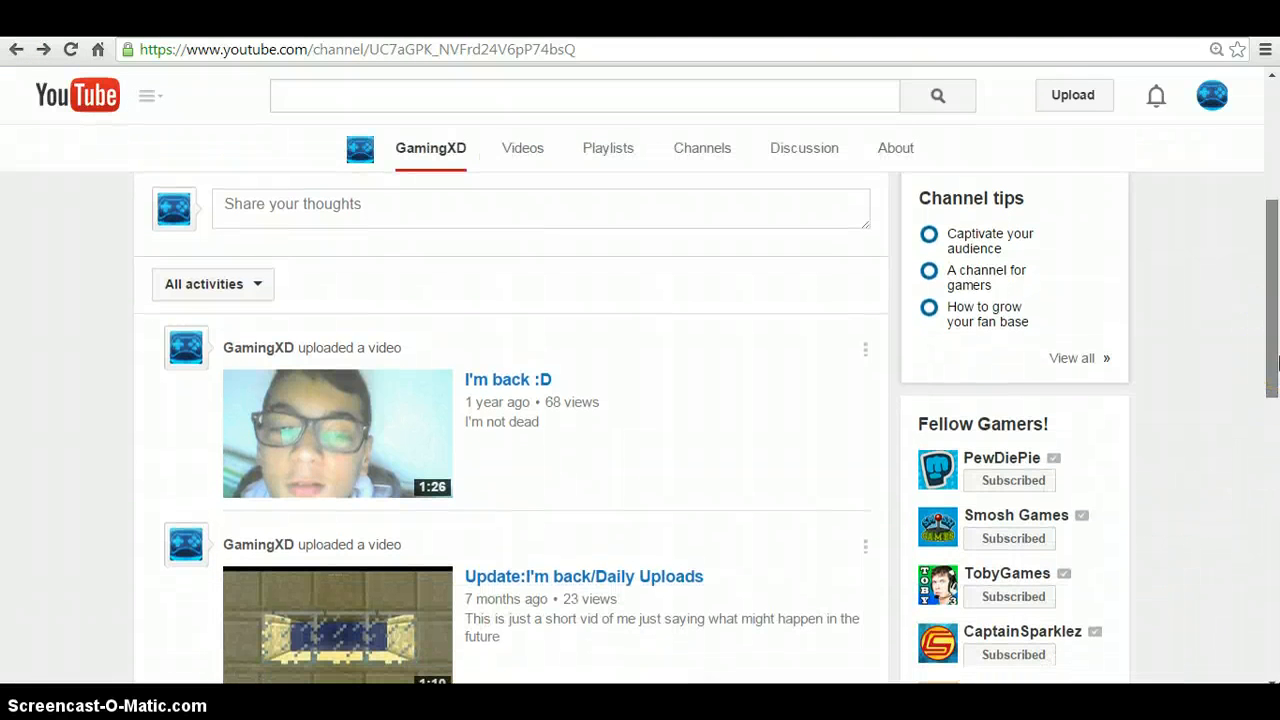